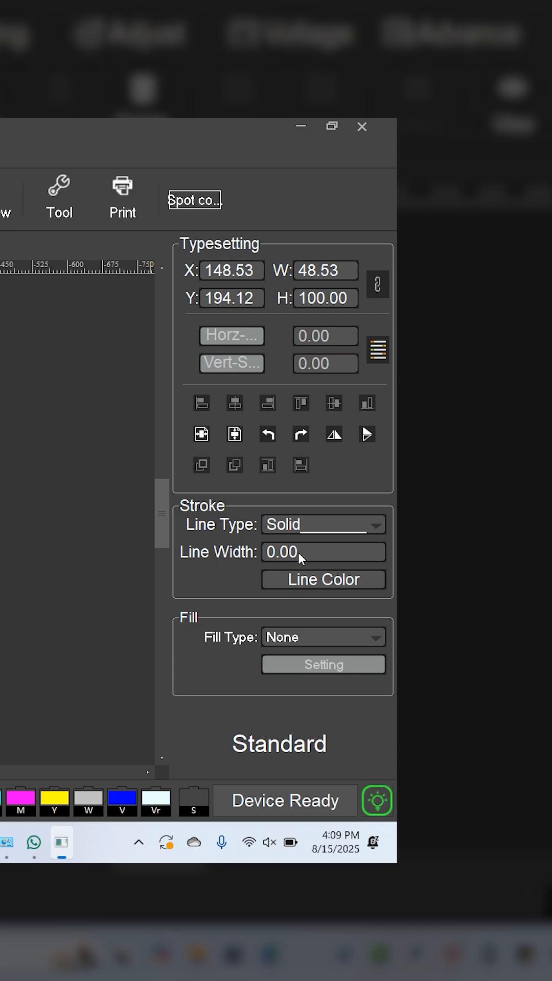
- Give the rectangle a solid stroke with line width 1
{"action": "type", "text": "1"}
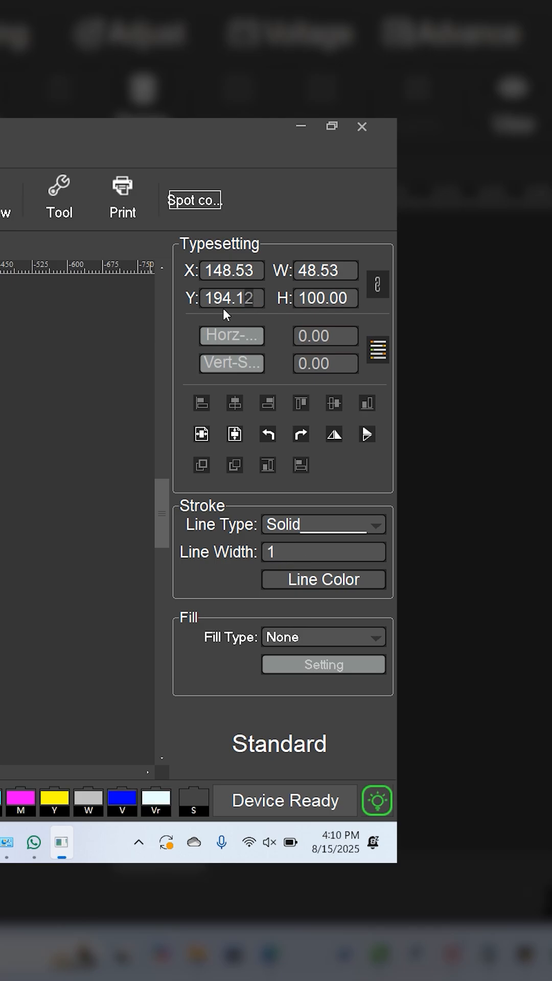
{"action": "type", "text": "0"}
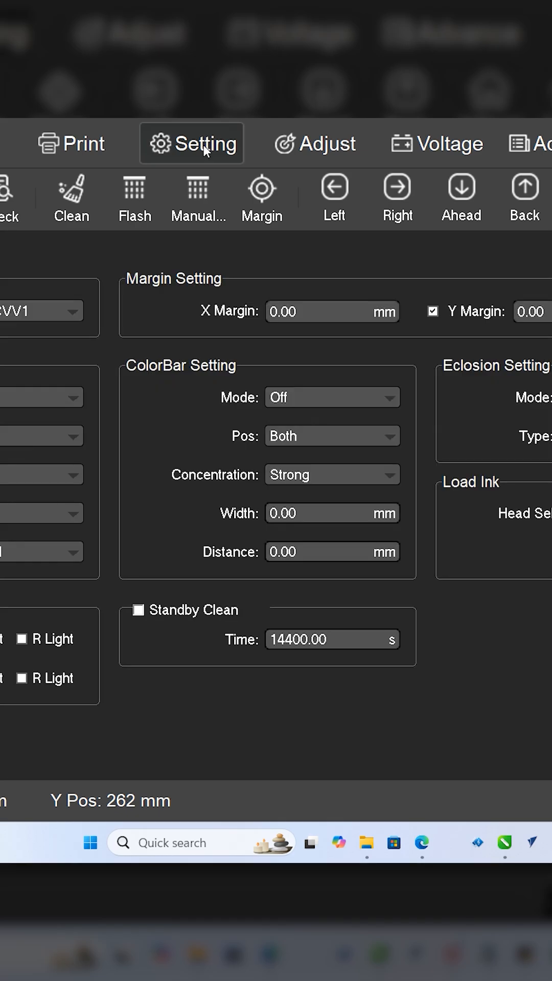
{"action": "mouse_move", "coordinate": [229, 327]}
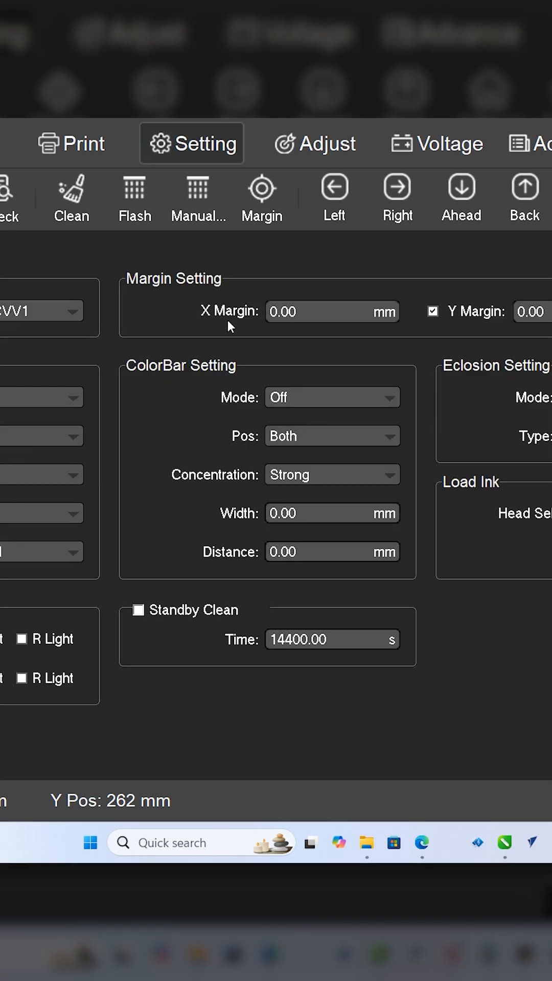
{"action": "mouse_move", "coordinate": [300, 312]}
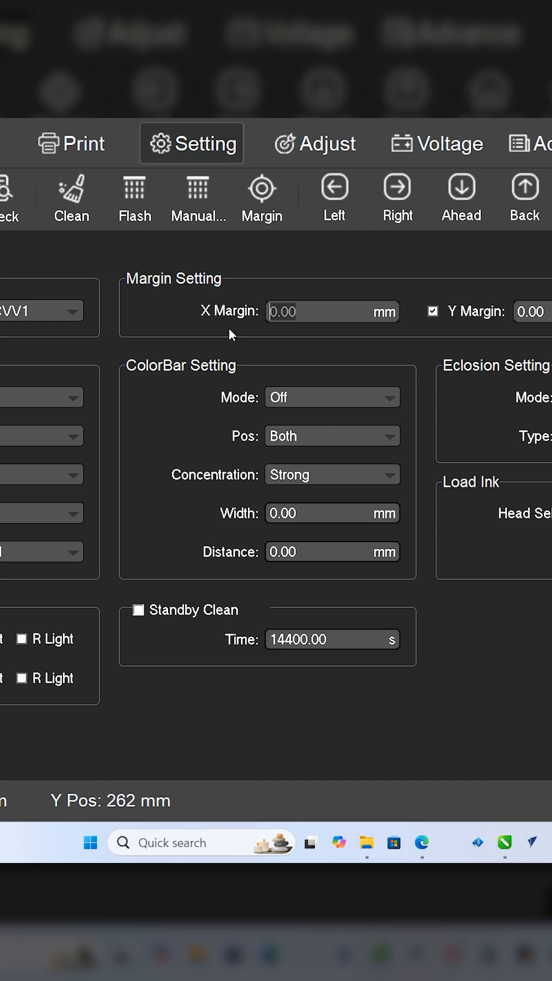
- Set the printer X margin to 15 mm and save the settings
{"action": "type", "text": "15"}
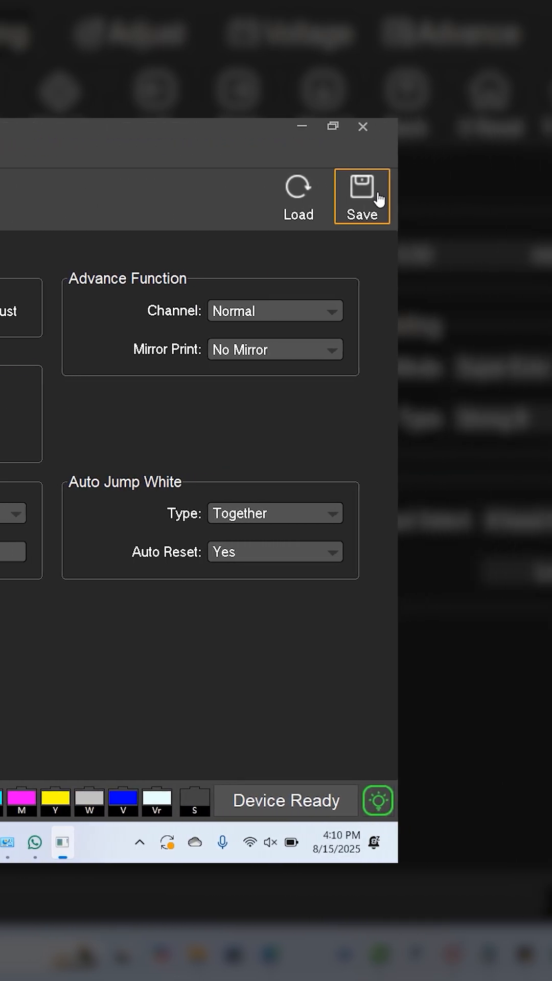
{"action": "left_click", "coordinate": [362, 197]}
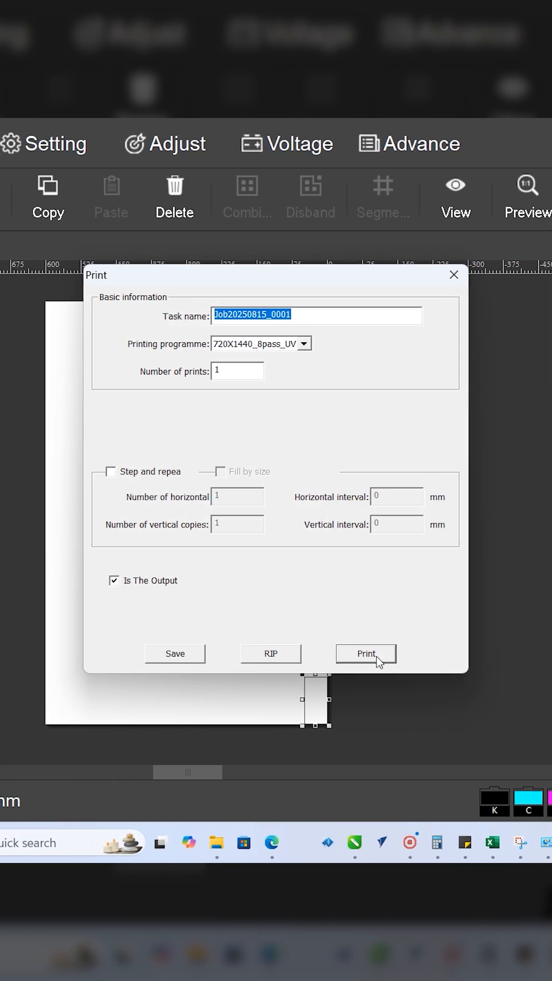
- Print one copy of Job20250815_0001 with the 720X1440 8-pass UV programme
{"action": "left_click", "coordinate": [366, 653]}
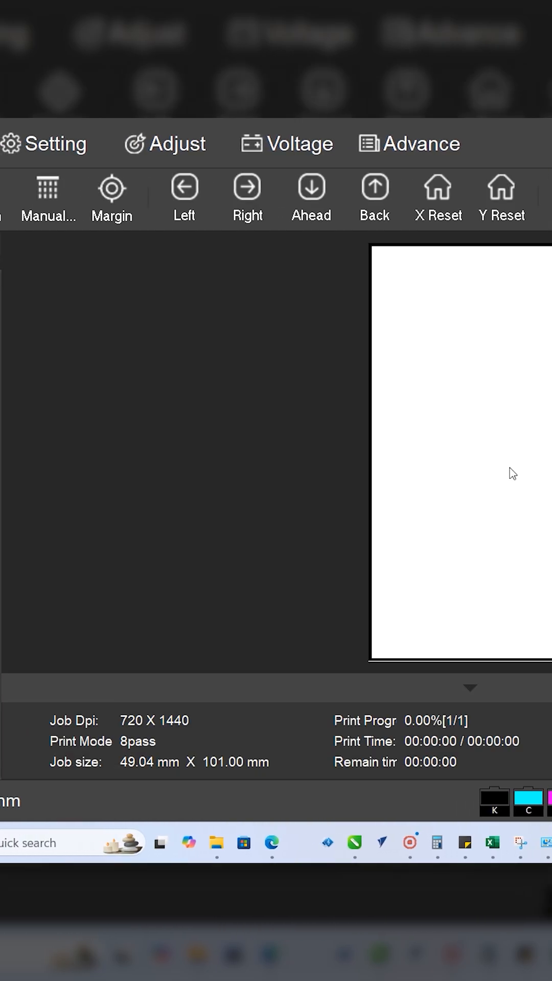